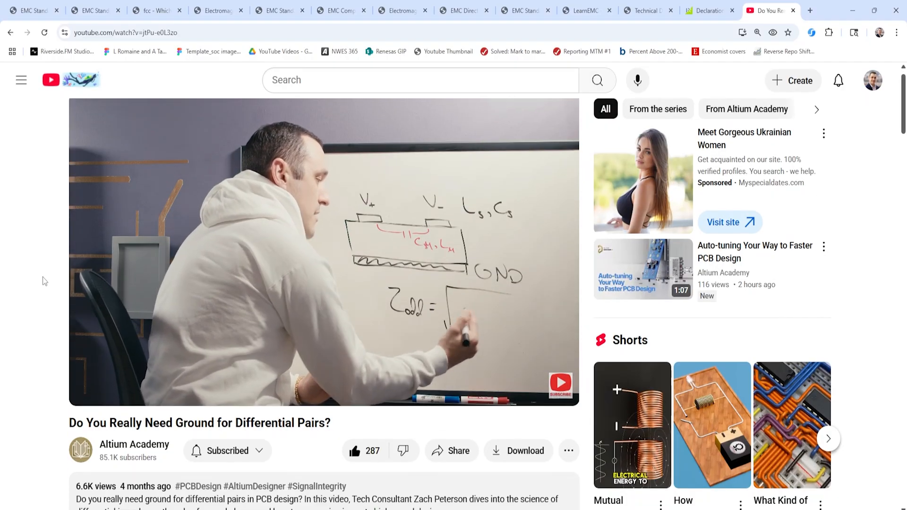
scroll("down", 3)
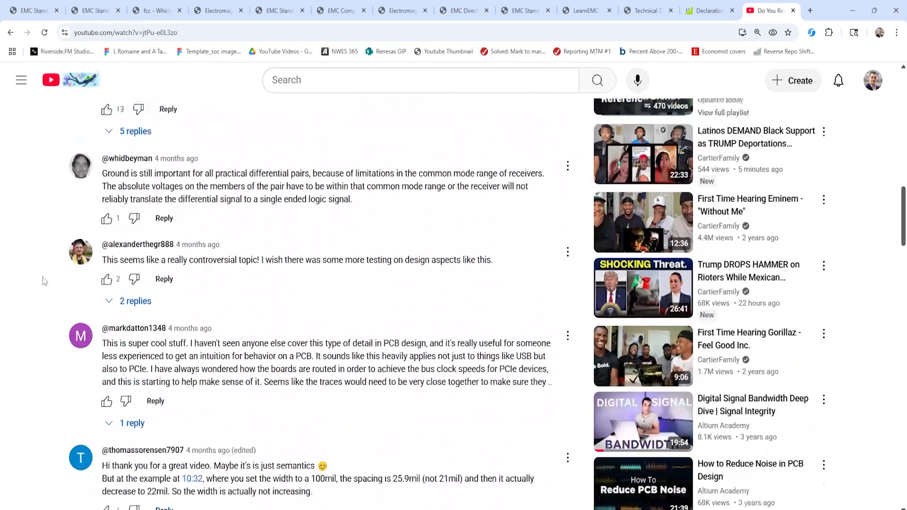
scroll("down", 3)
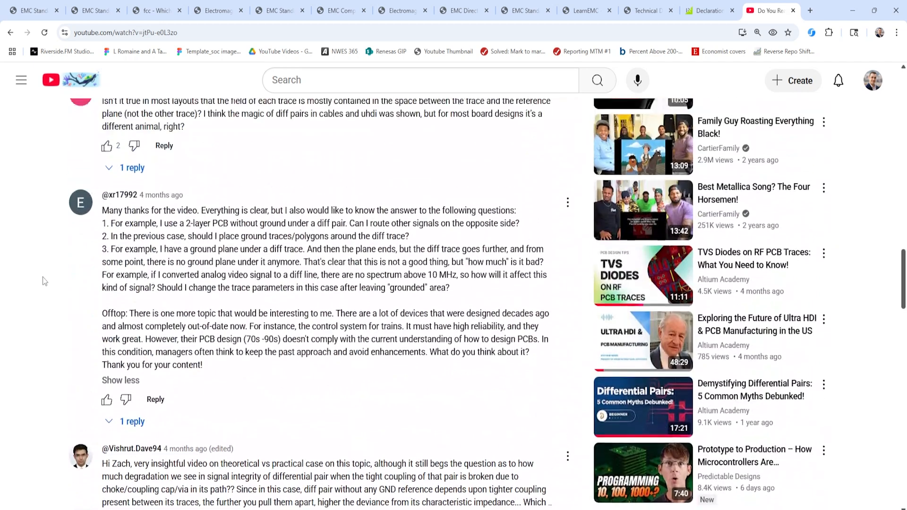
scroll("down", 3)
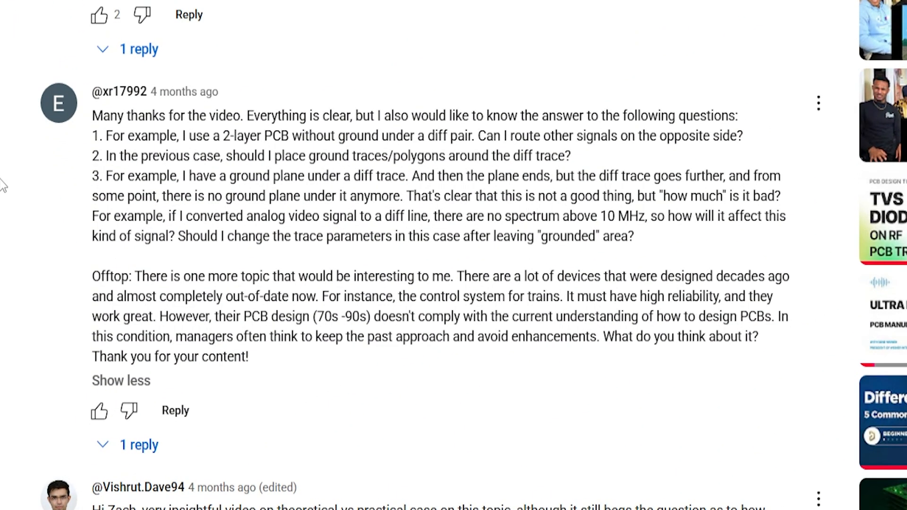
mouse_move(44, 182)
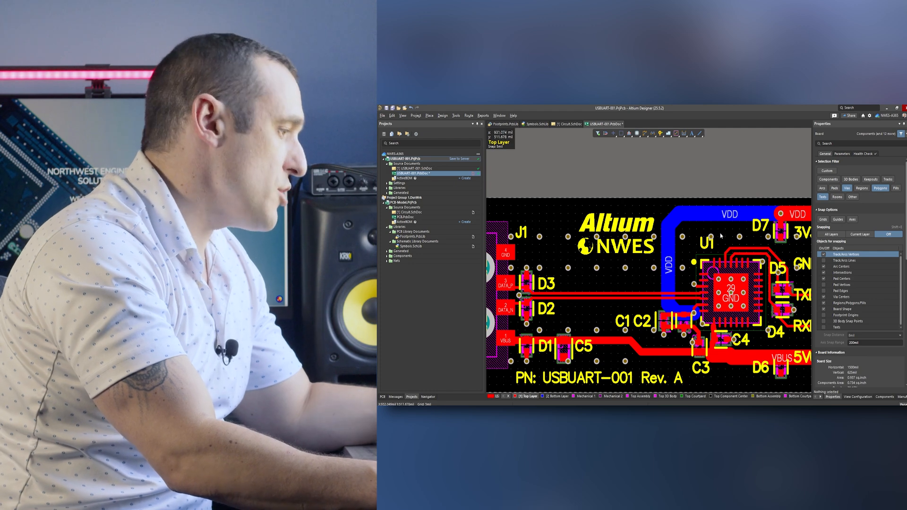
mouse_move(700, 309)
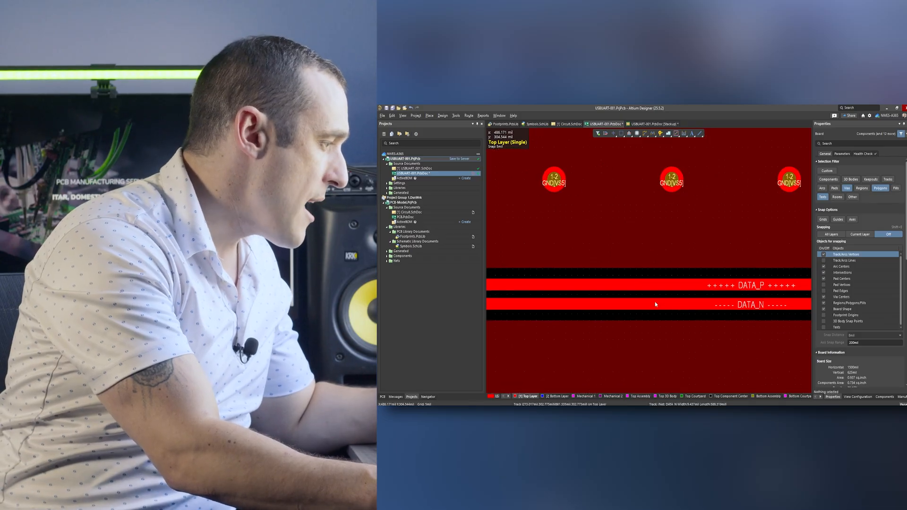
mouse_move(613, 258)
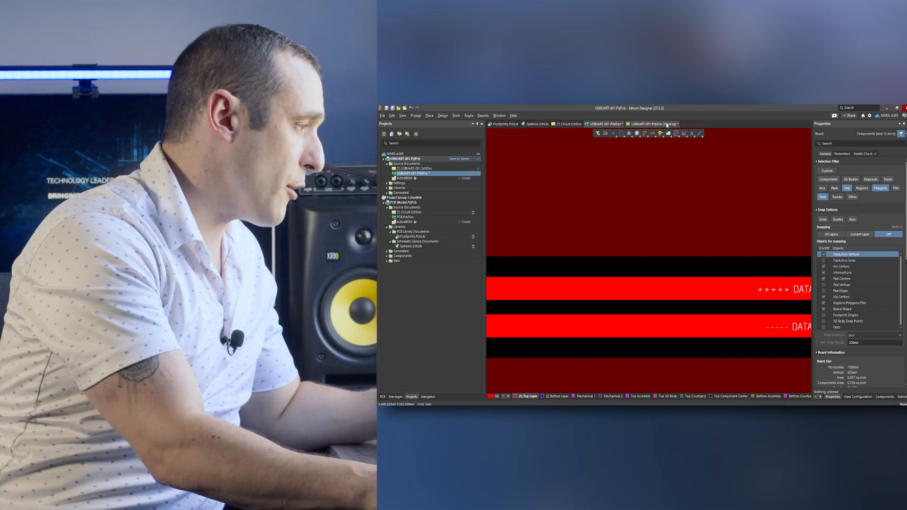
left_click(668, 124)
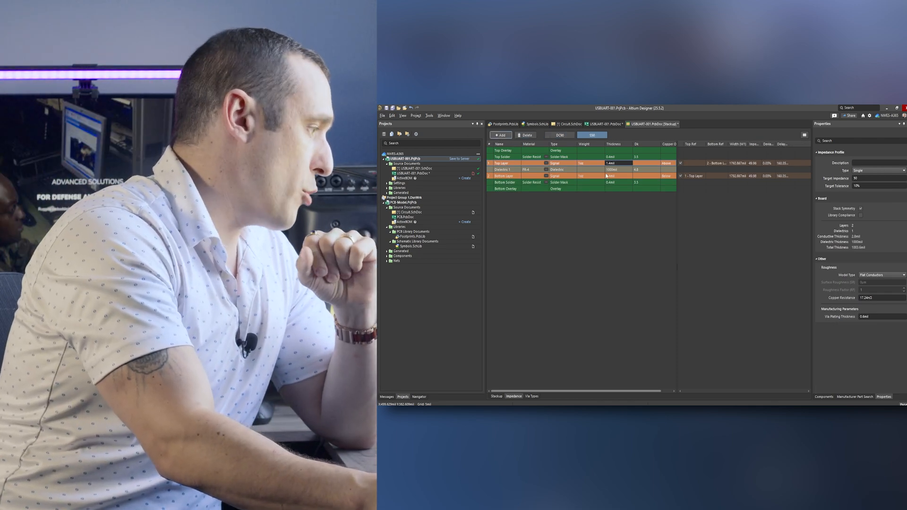
- Choose a different transmission line type from the impedance profile Type list
left_click(899, 170)
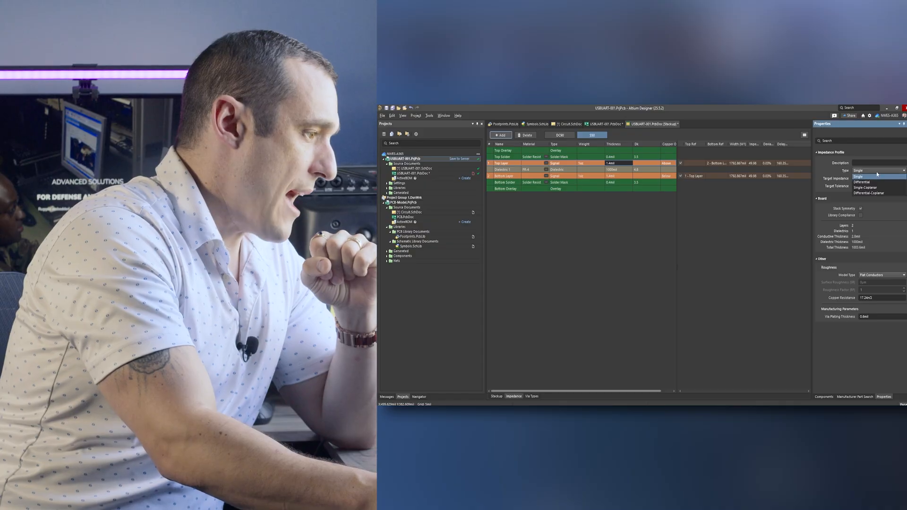
left_click(866, 182)
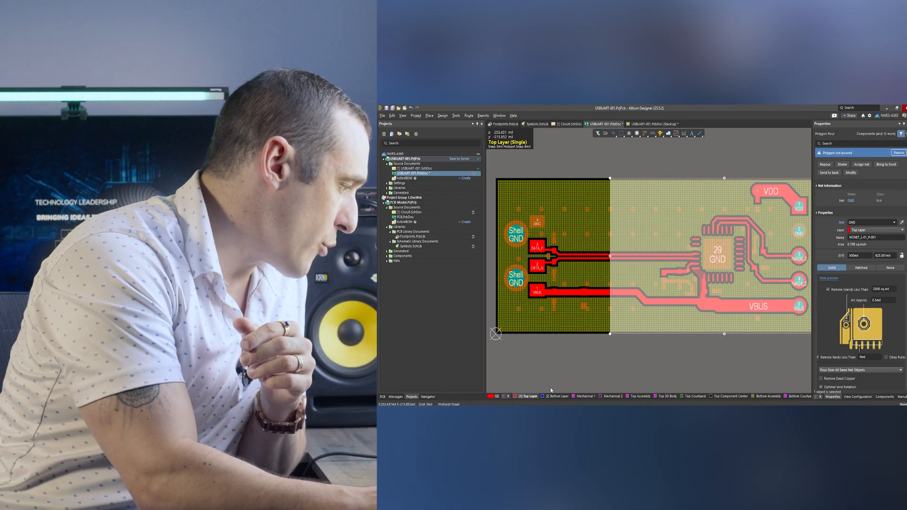
- Repour the reshaped Top Layer GND polygon to clear copper around the data traces
left_click(556, 397)
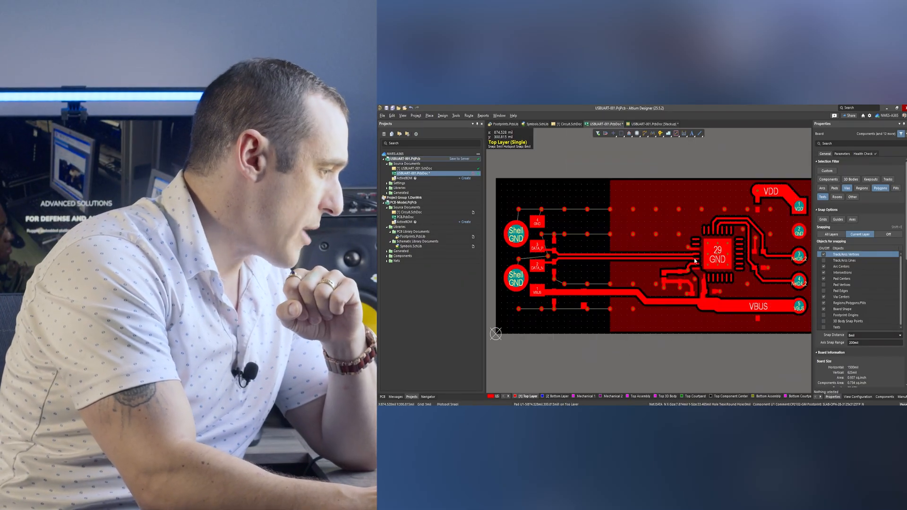
- Show the DCW differential impedance profile in the stackup's Impedance tab
left_click(556, 396)
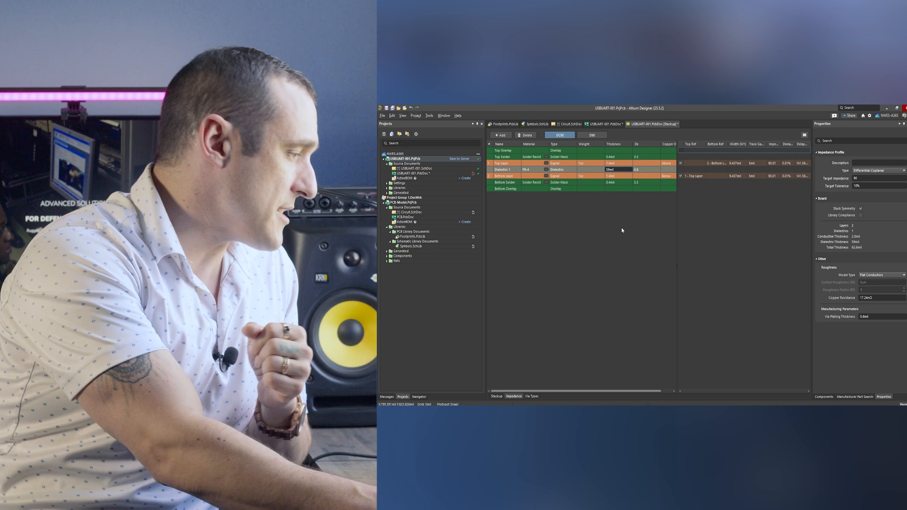
- Set Dielectric 1 to 1000mil on the DW profile, comparing widths against DCW
left_click(591, 135)
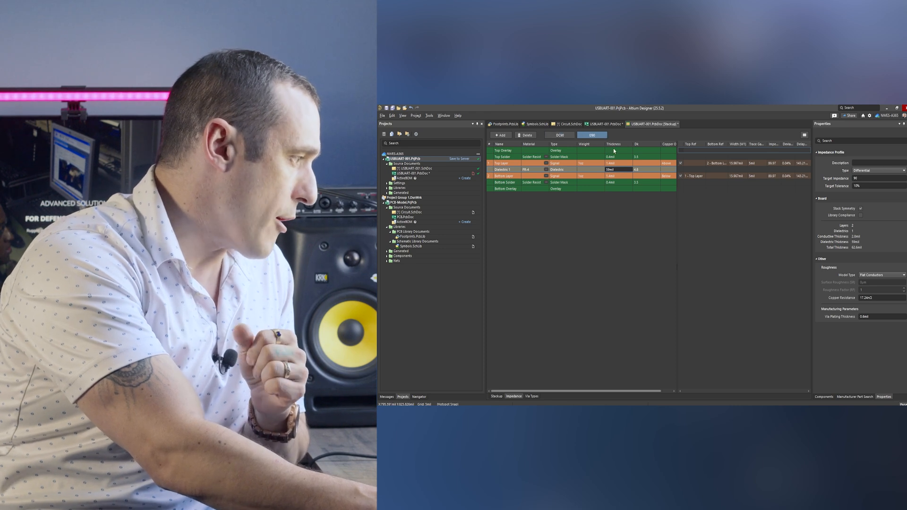
mouse_move(626, 169)
type("6")
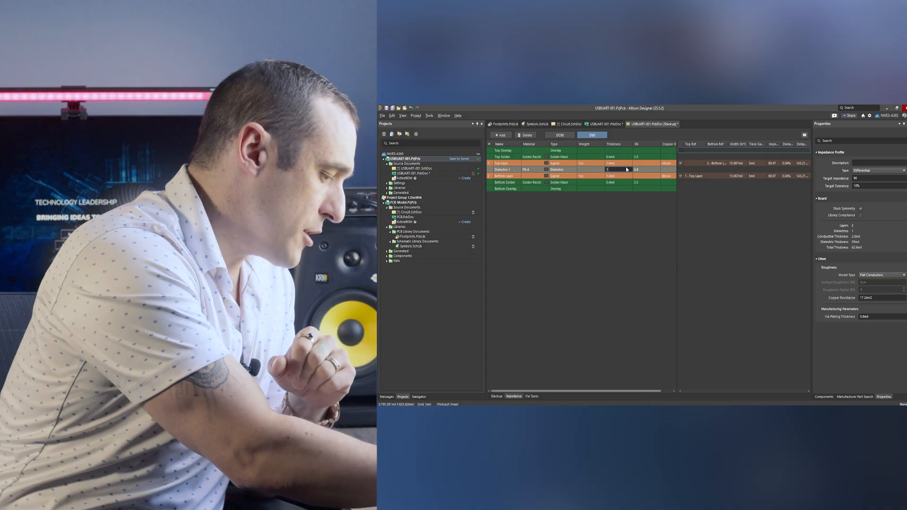
type("1000mil")
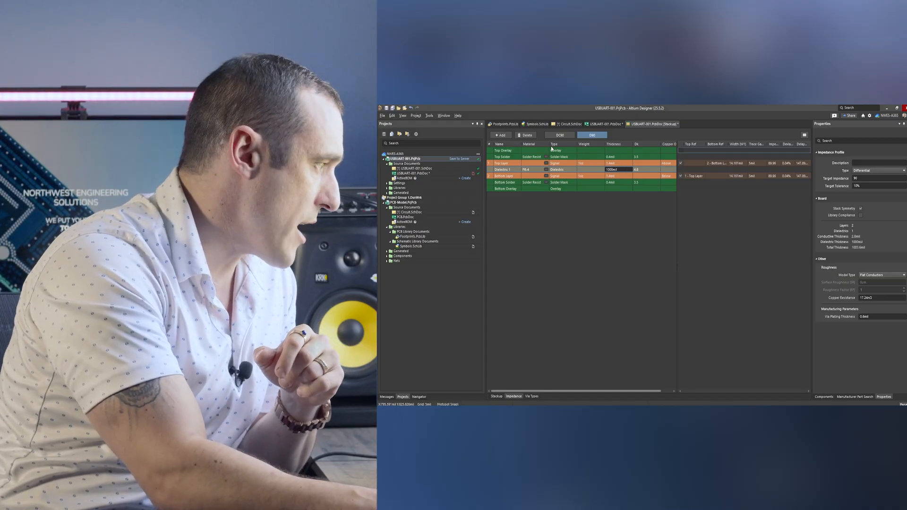
left_click(559, 135)
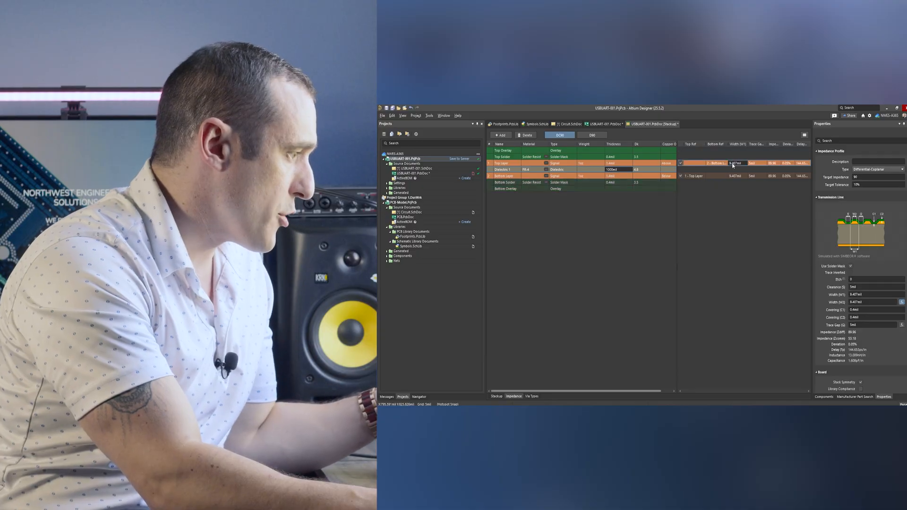
left_click(591, 134)
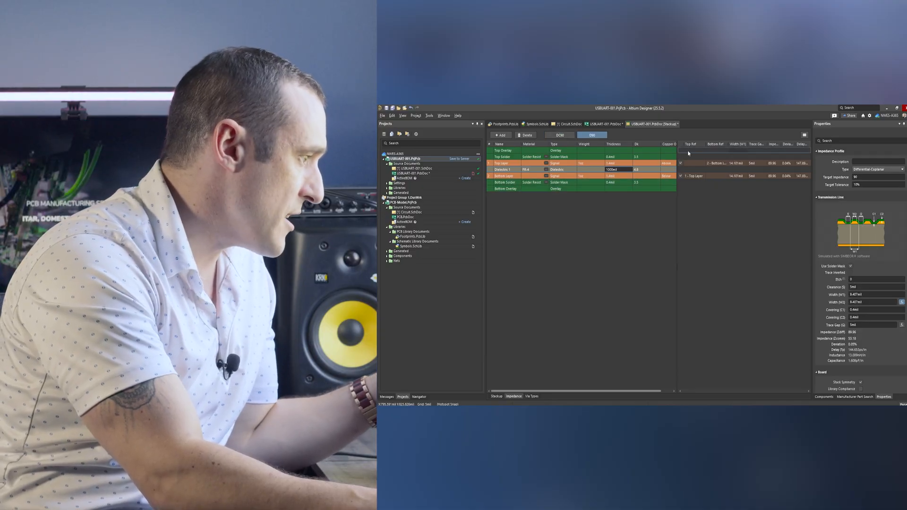